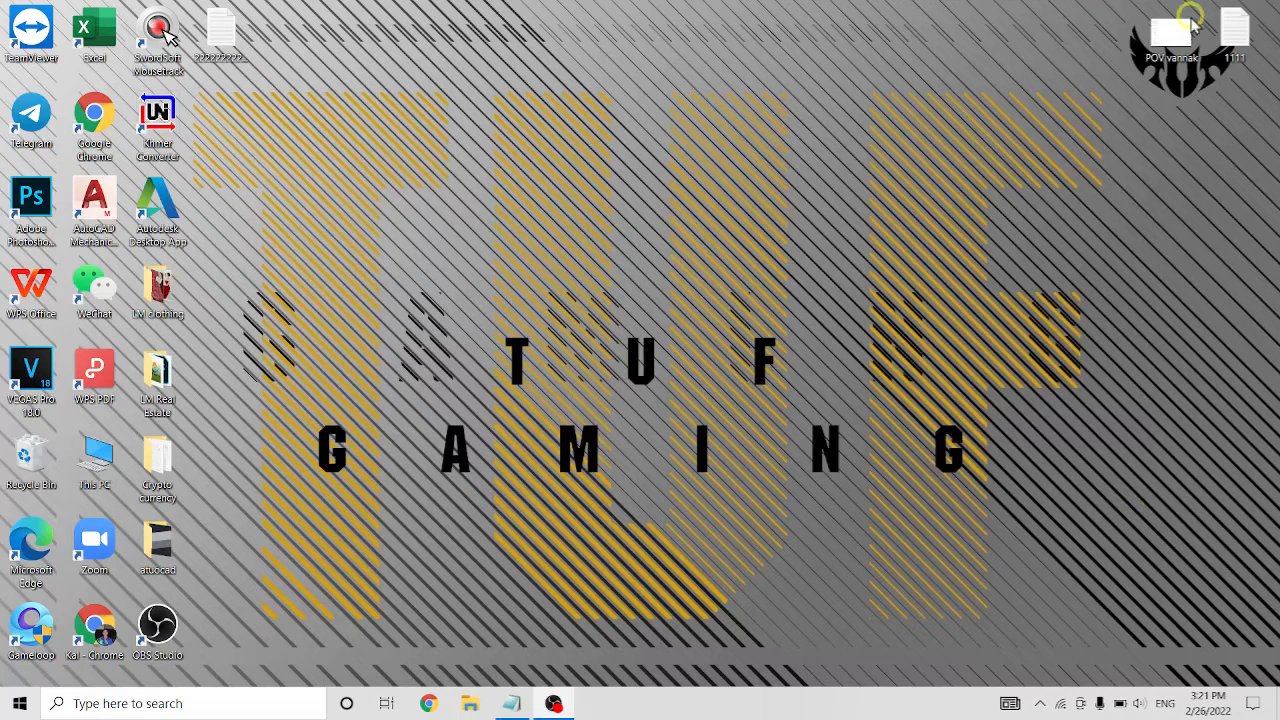
{"action": "mouse_move", "coordinate": [624, 238]}
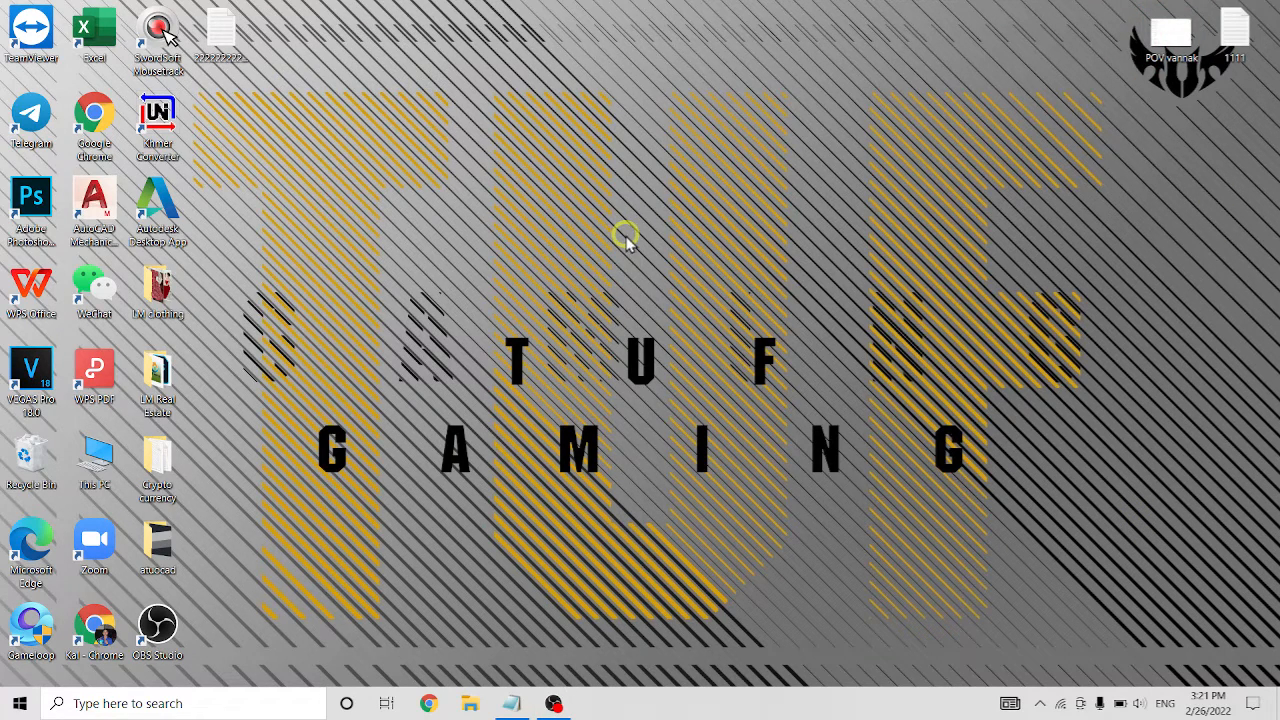
{"action": "mouse_move", "coordinate": [614, 344]}
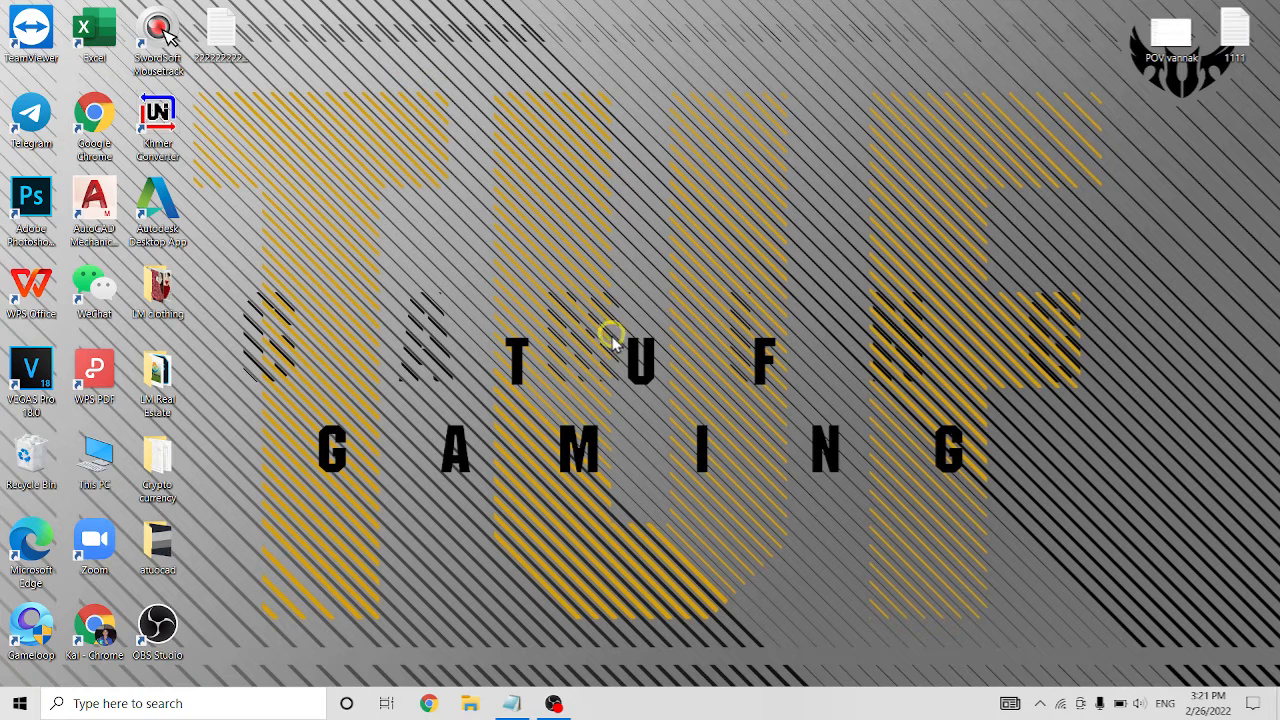
{"action": "mouse_move", "coordinate": [550, 280]}
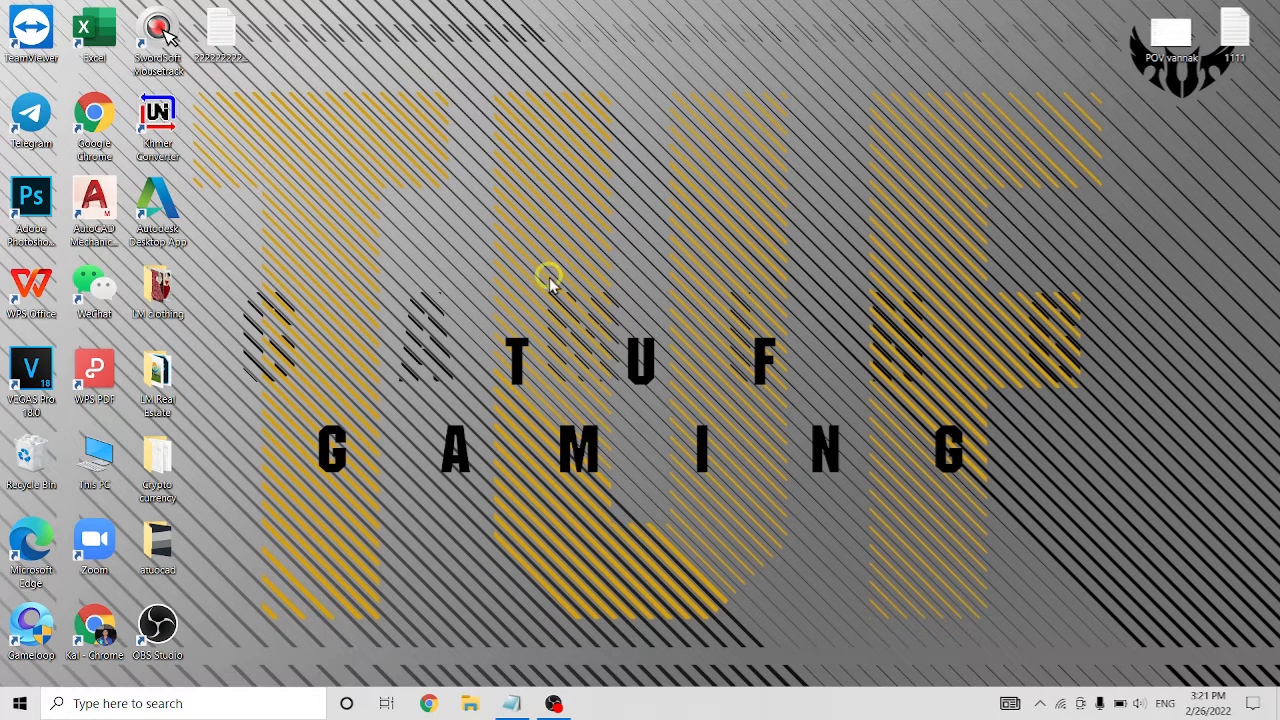
Bring up the desktop context menu with its Display settings option
{"action": "right_click", "coordinate": [550, 280]}
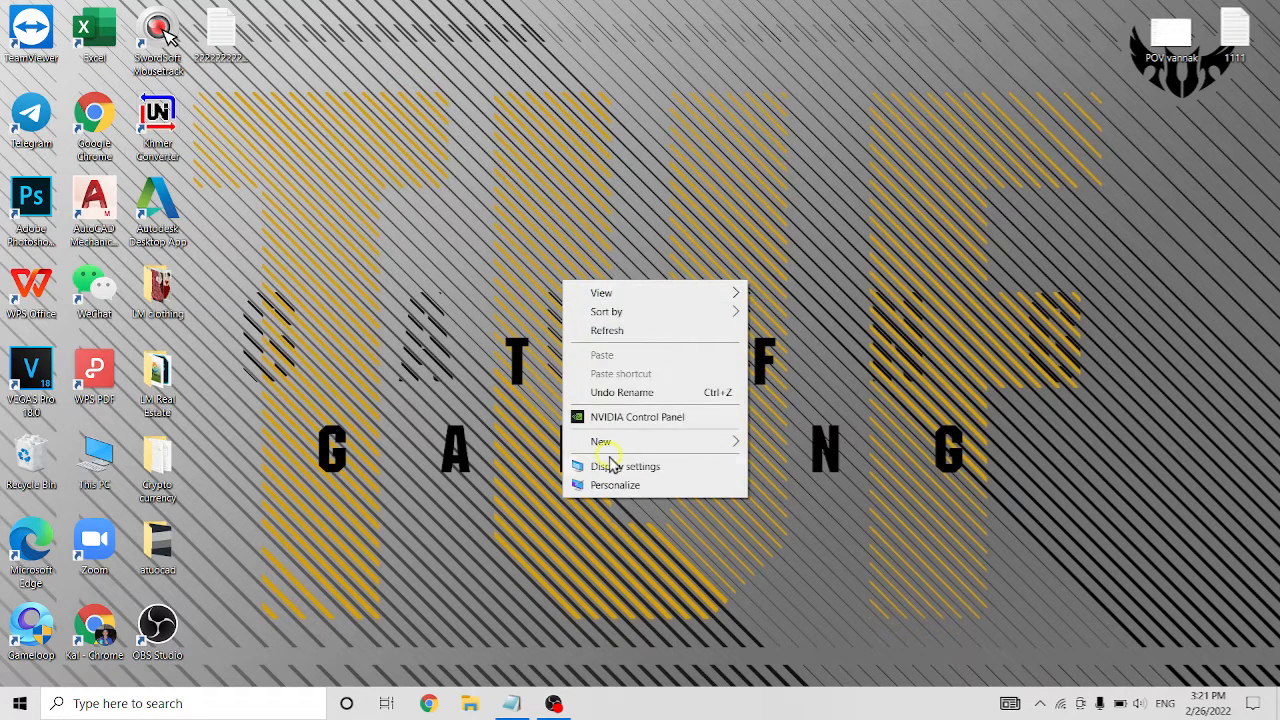
{"action": "mouse_move", "coordinate": [678, 470]}
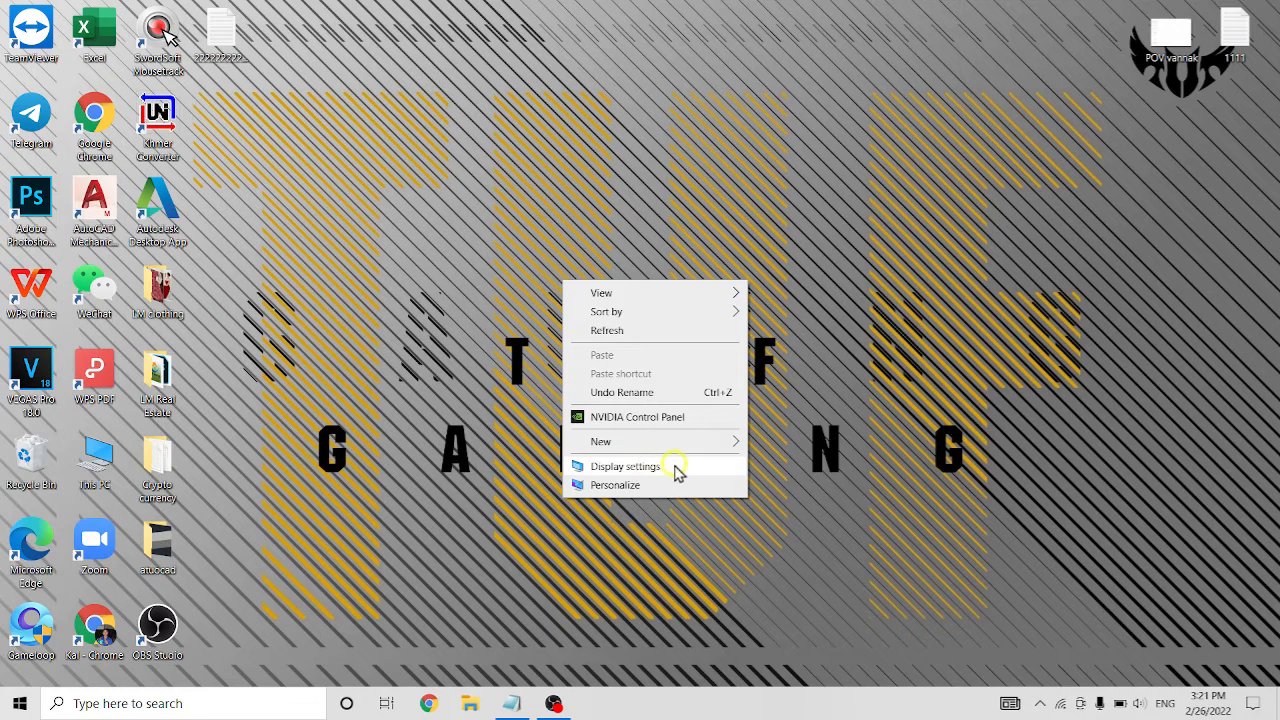
Go to the Display page and expand the Display resolution list
{"action": "left_click", "coordinate": [624, 466]}
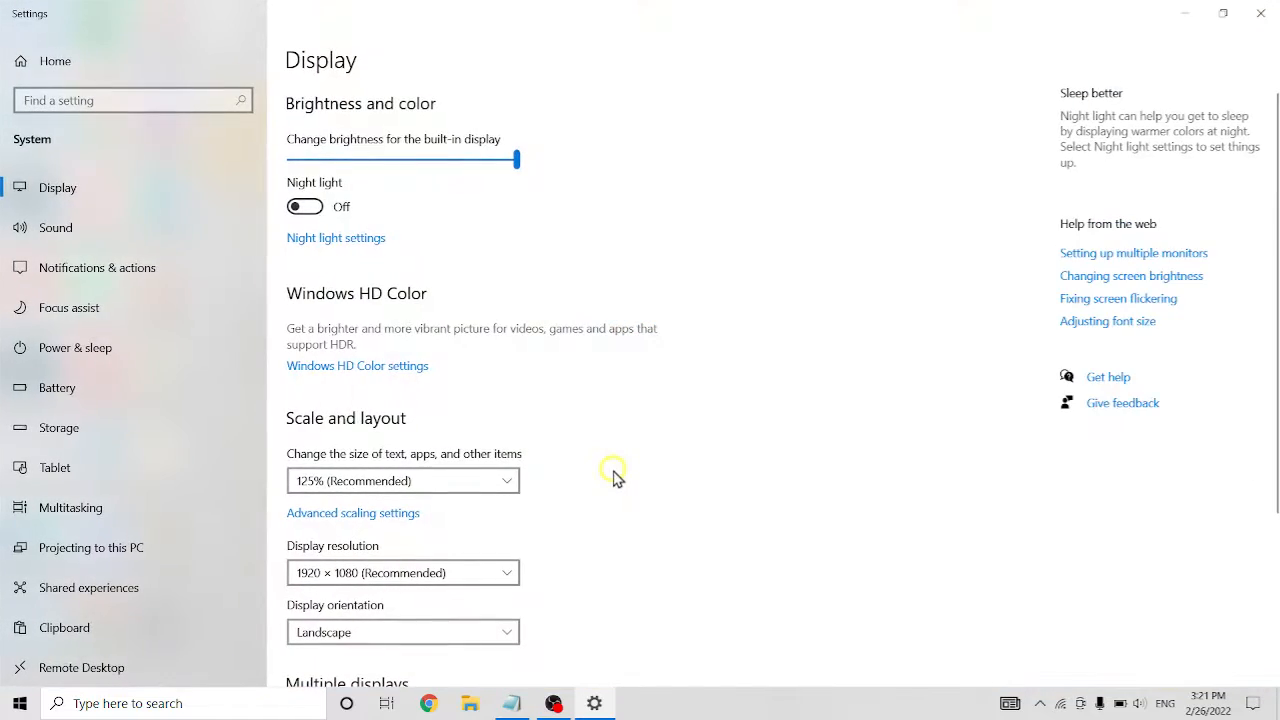
{"action": "scroll", "scroll_direction": "down", "scroll_amount": 3}
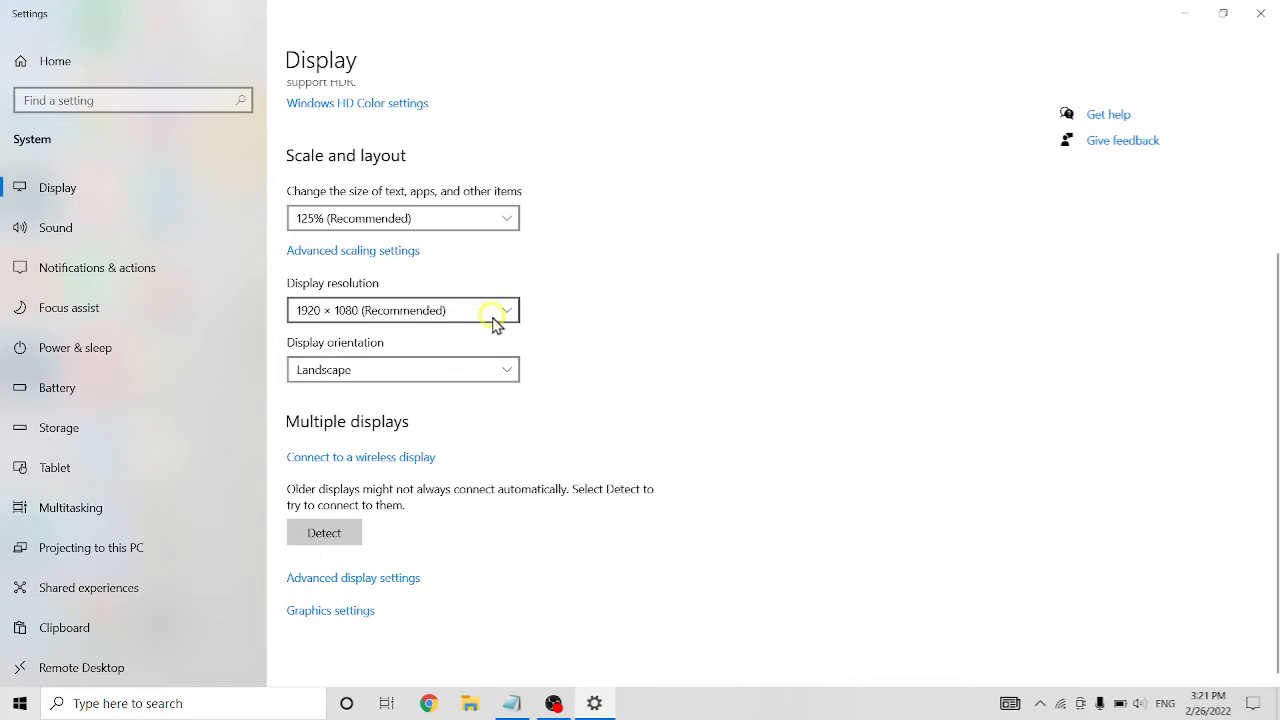
{"action": "mouse_move", "coordinate": [396, 290]}
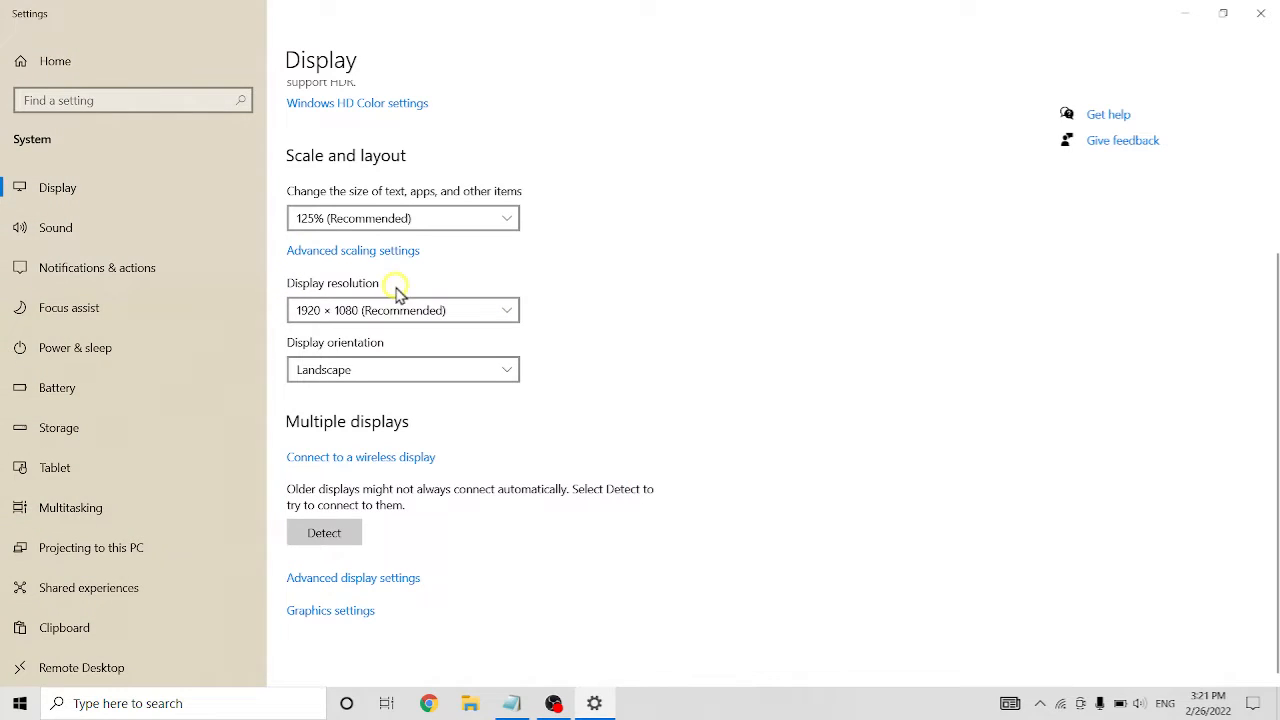
{"action": "left_click", "coordinate": [404, 310]}
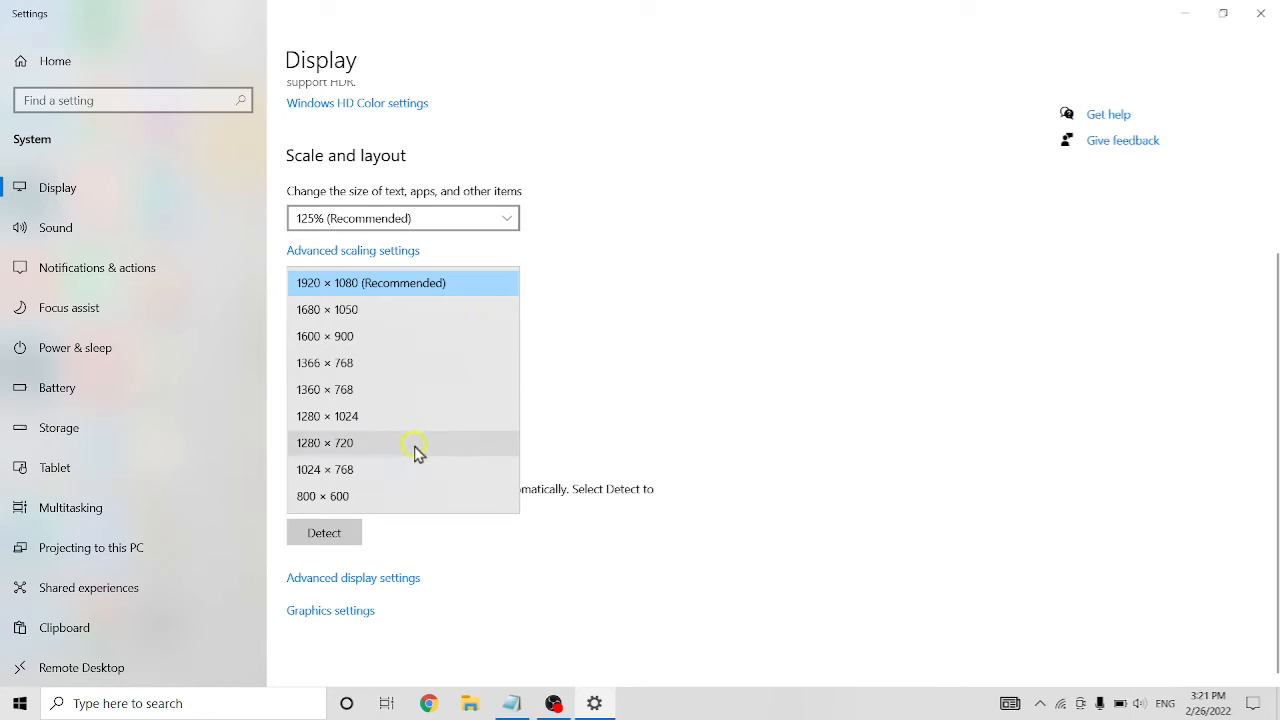
{"action": "mouse_move", "coordinate": [416, 432]}
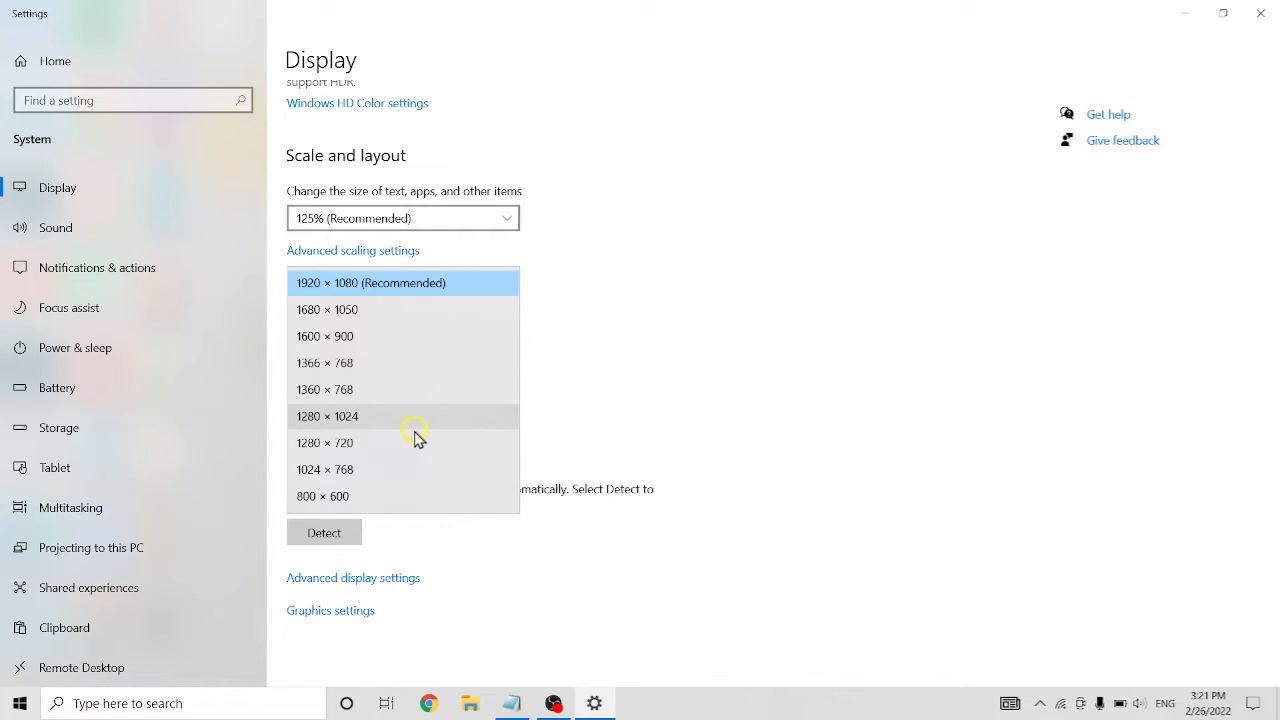
{"action": "mouse_move", "coordinate": [414, 284]}
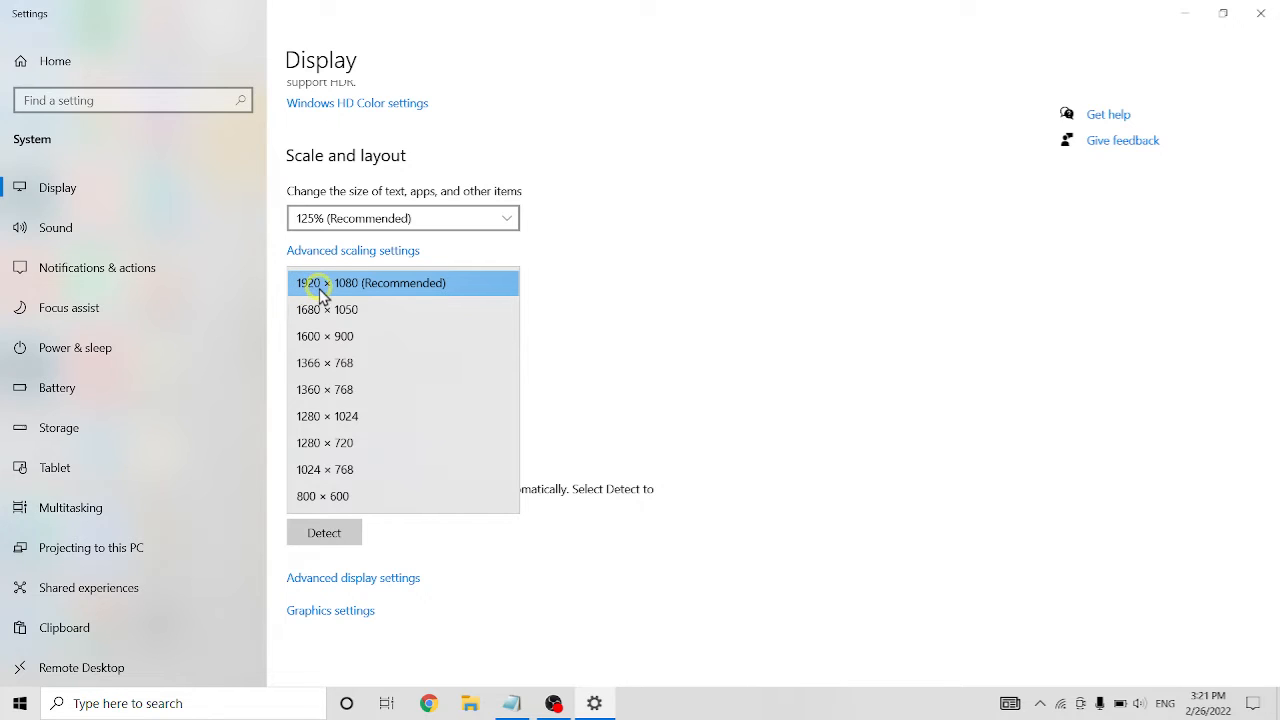
{"action": "mouse_move", "coordinate": [360, 288]}
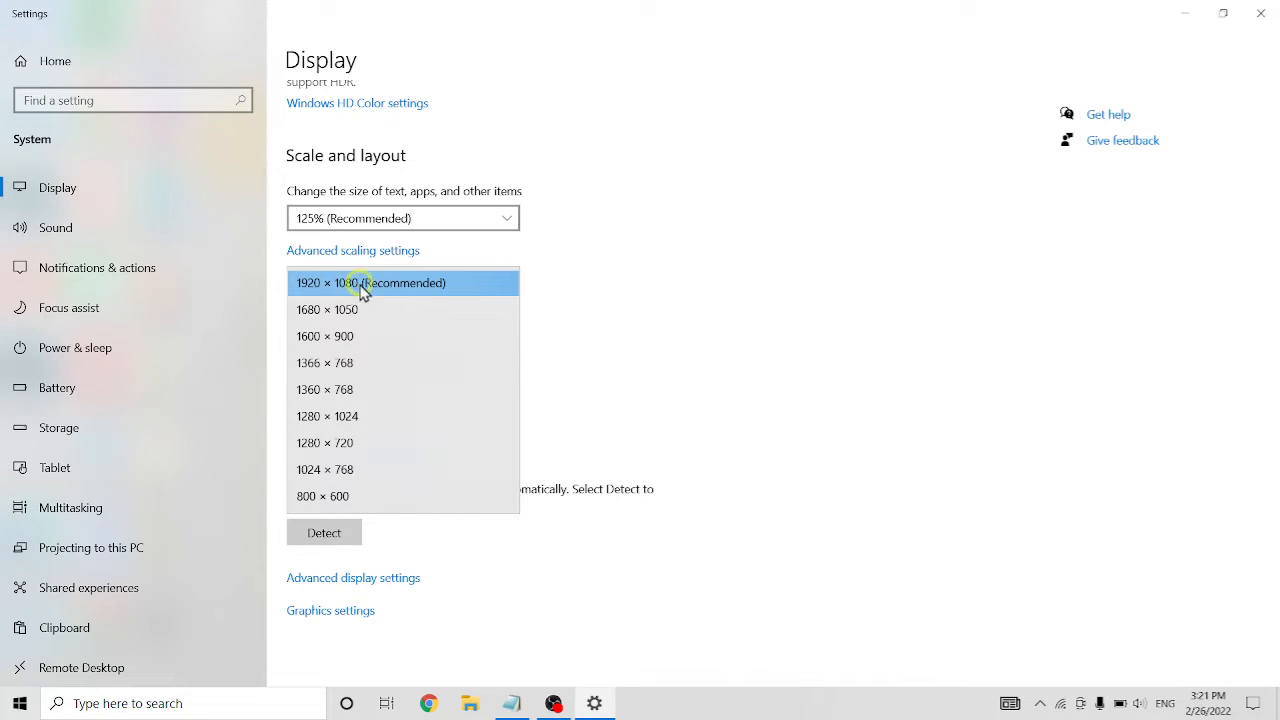
{"action": "mouse_move", "coordinate": [360, 308]}
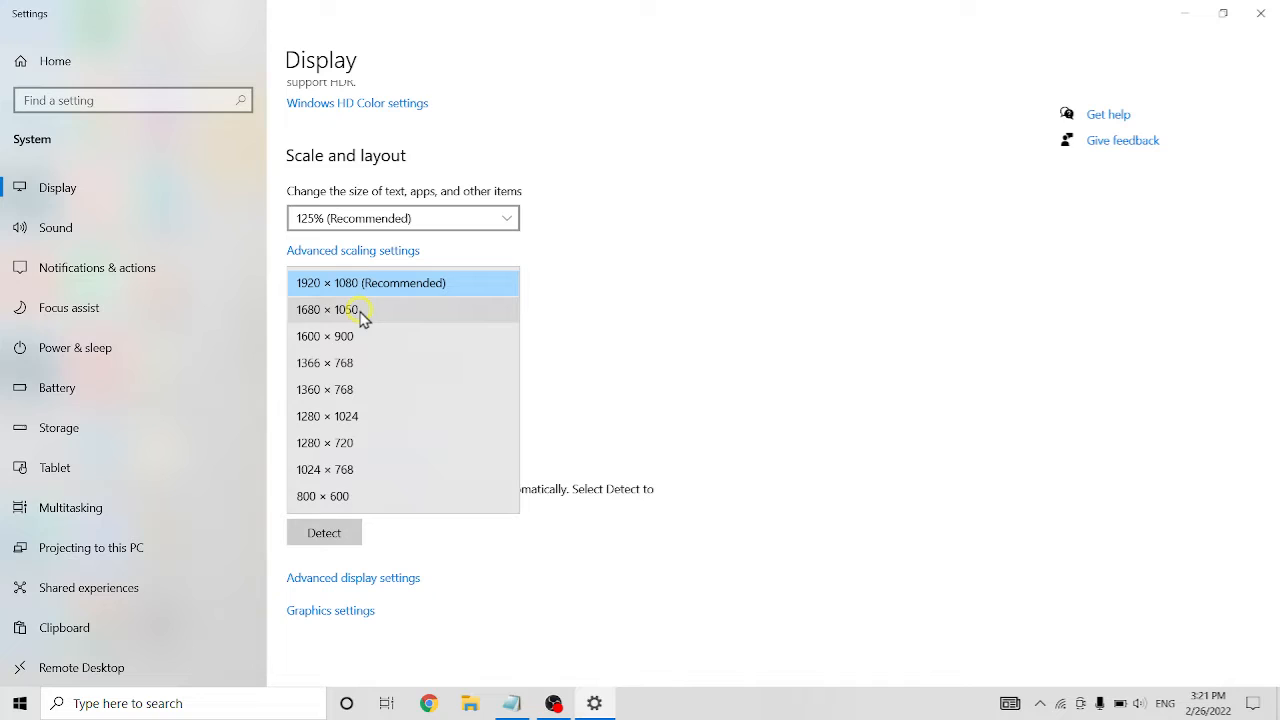
{"action": "mouse_move", "coordinate": [342, 496]}
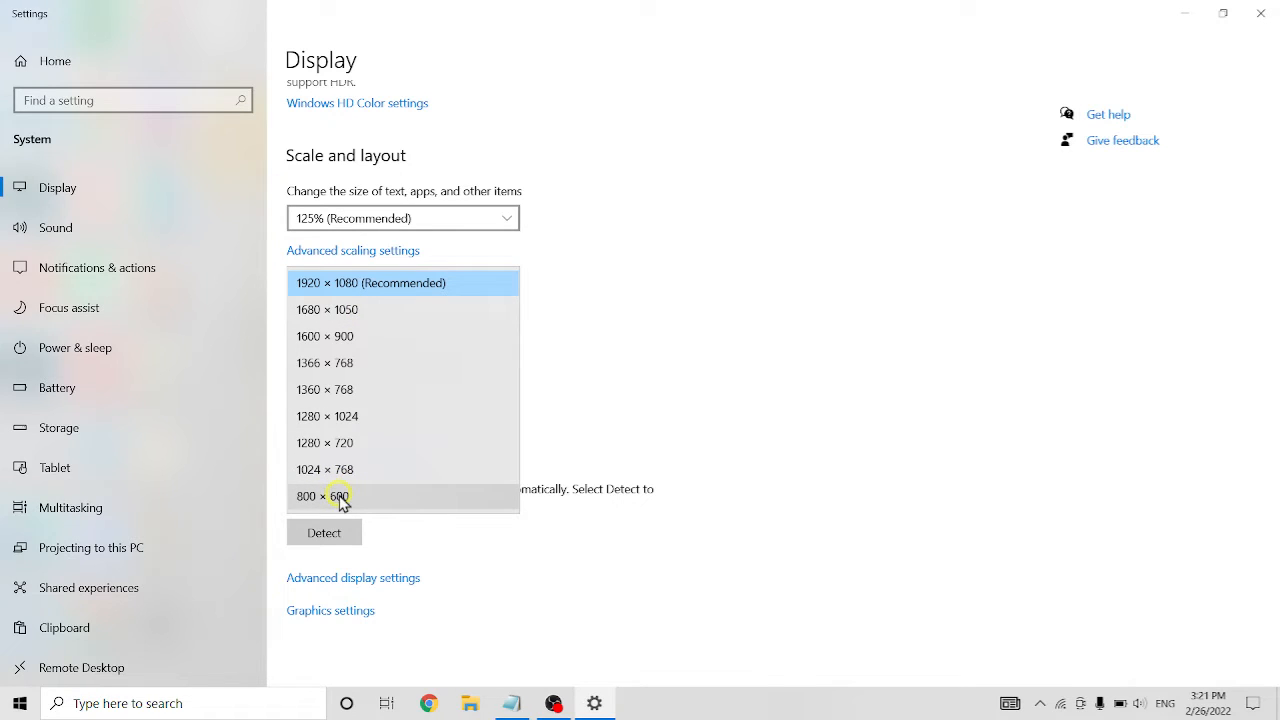
Set the resolution to 800 × 600, then to 1366 × 768, and keep the change
{"action": "left_click", "coordinate": [324, 496]}
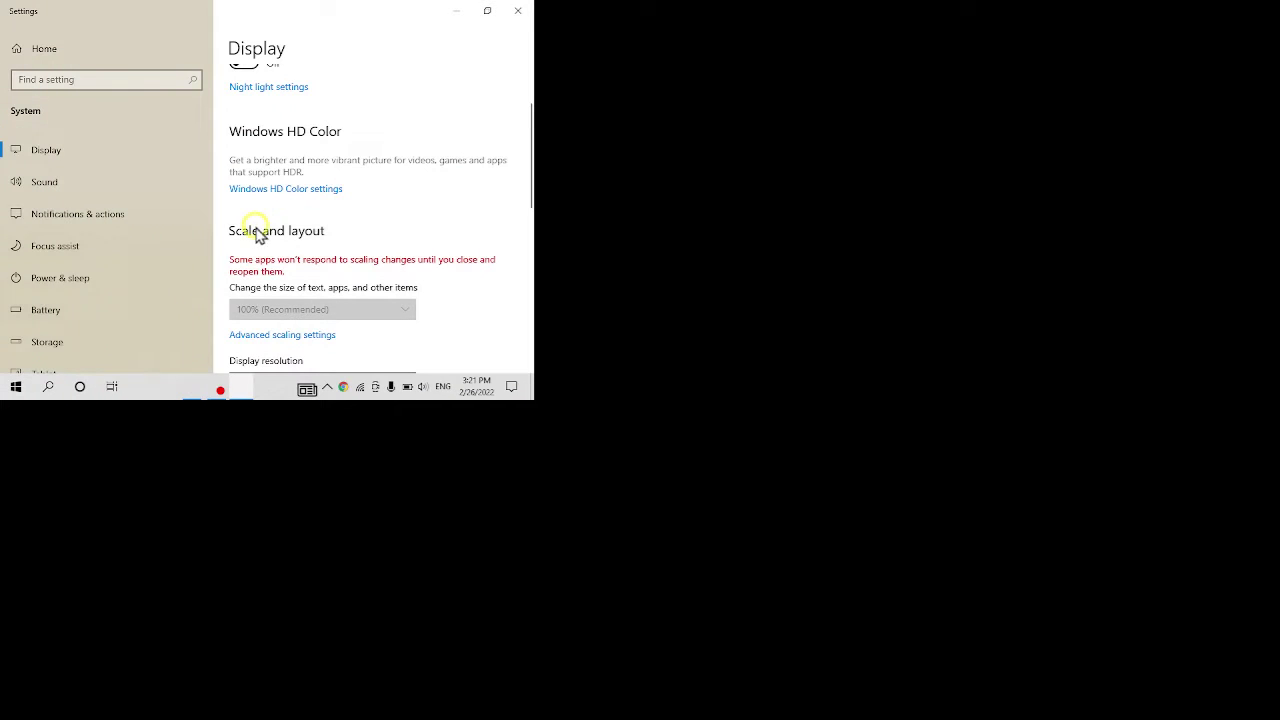
{"action": "scroll", "scroll_direction": "down", "scroll_amount": 3}
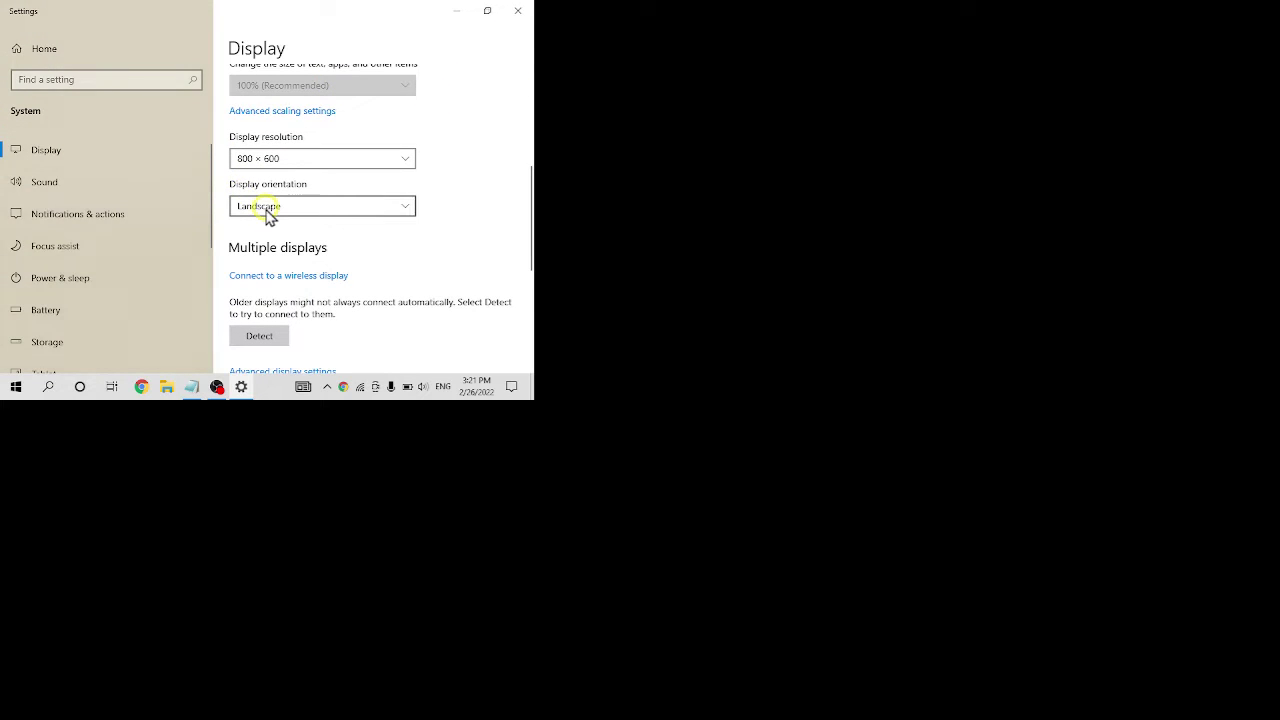
{"action": "left_click", "coordinate": [322, 158]}
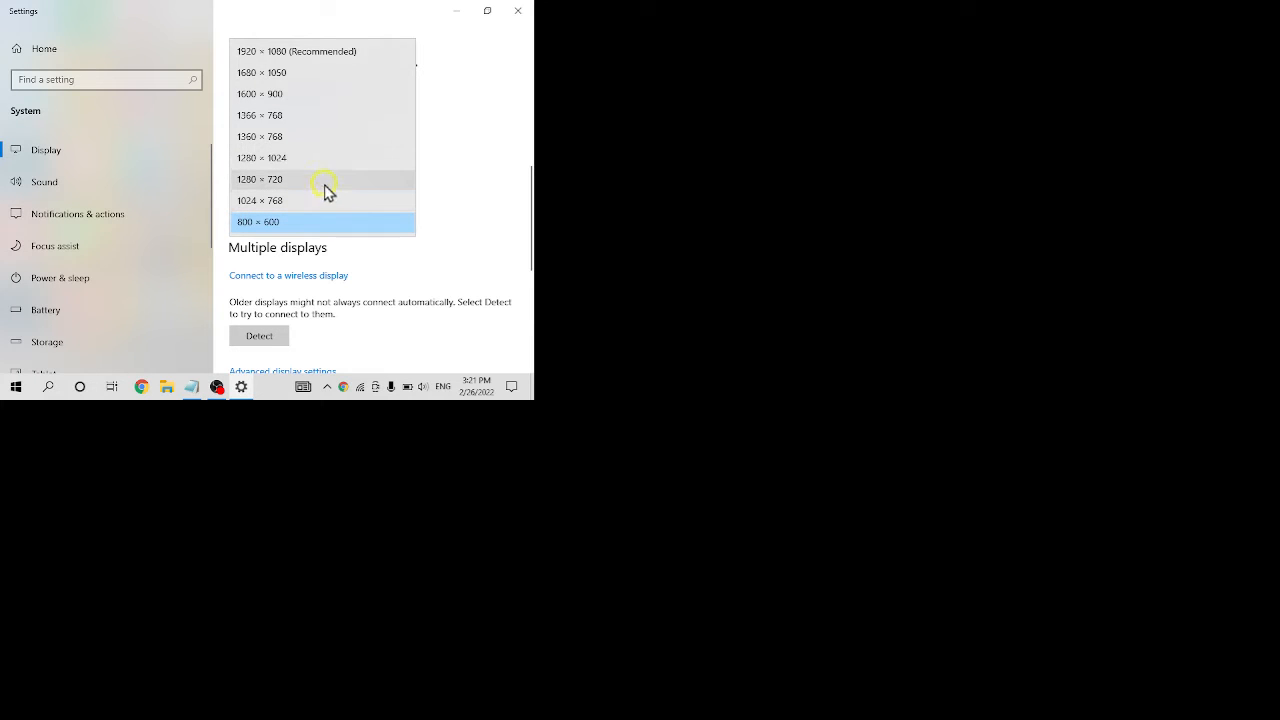
{"action": "left_click", "coordinate": [260, 180]}
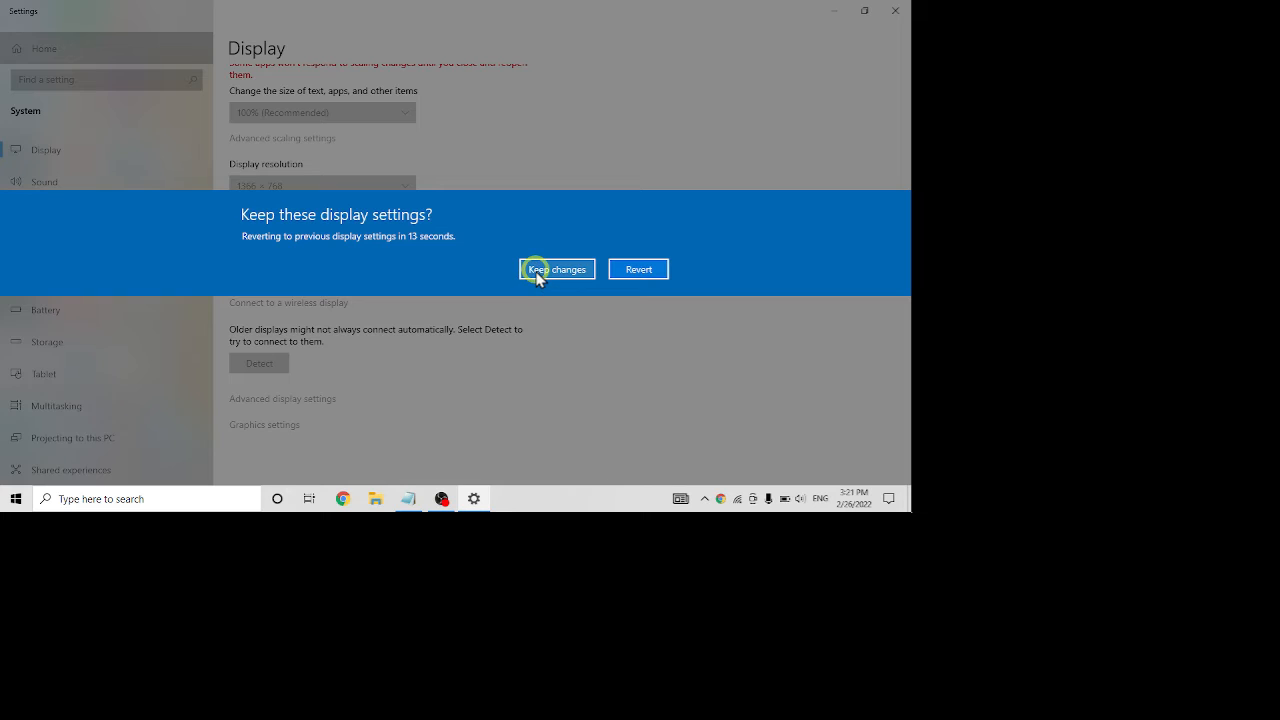
{"action": "left_click", "coordinate": [556, 268]}
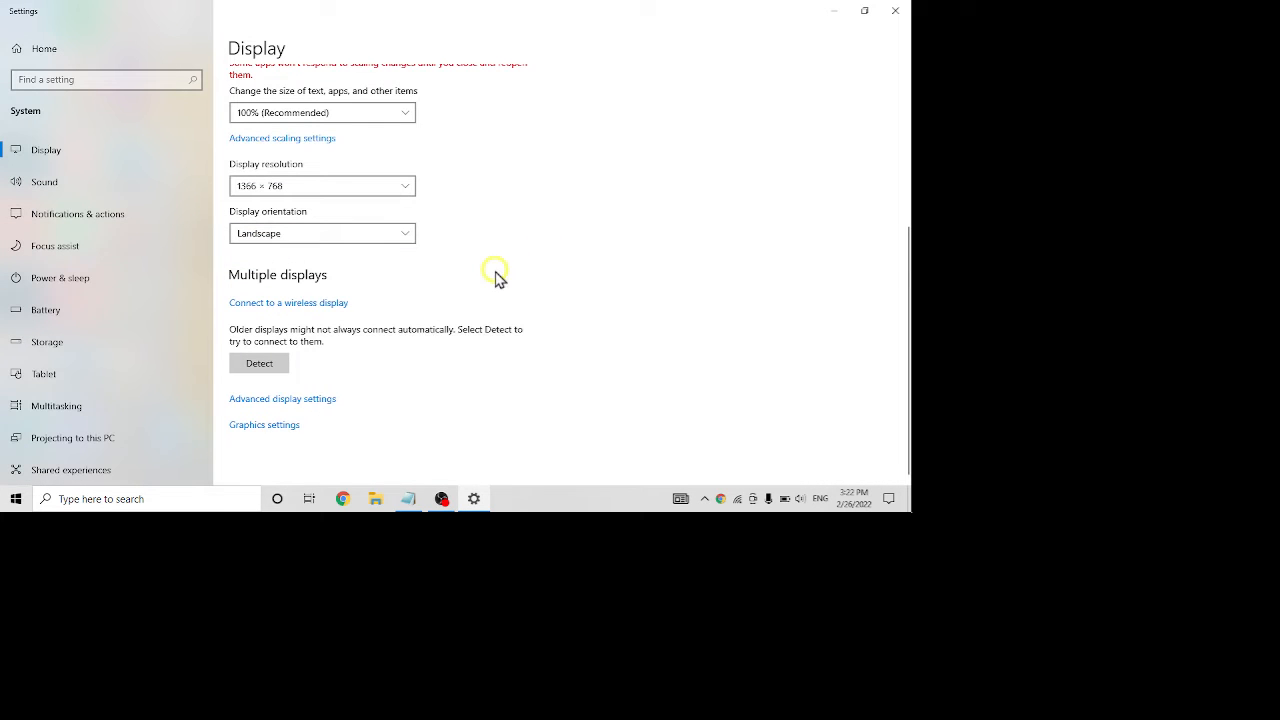
Restore 1920 × 1080 (Recommended), keep it, and reopen the desktop context menu
{"action": "scroll", "scroll_direction": "up", "scroll_amount": 3}
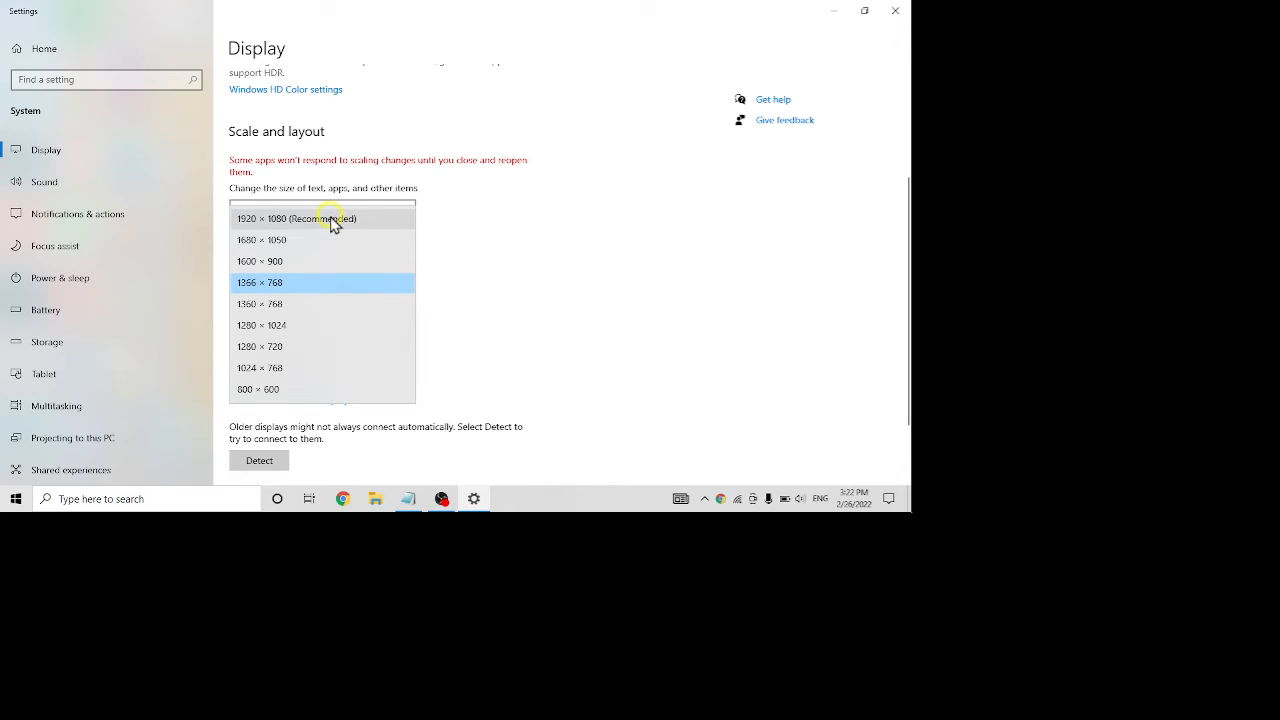
{"action": "mouse_move", "coordinate": [320, 226]}
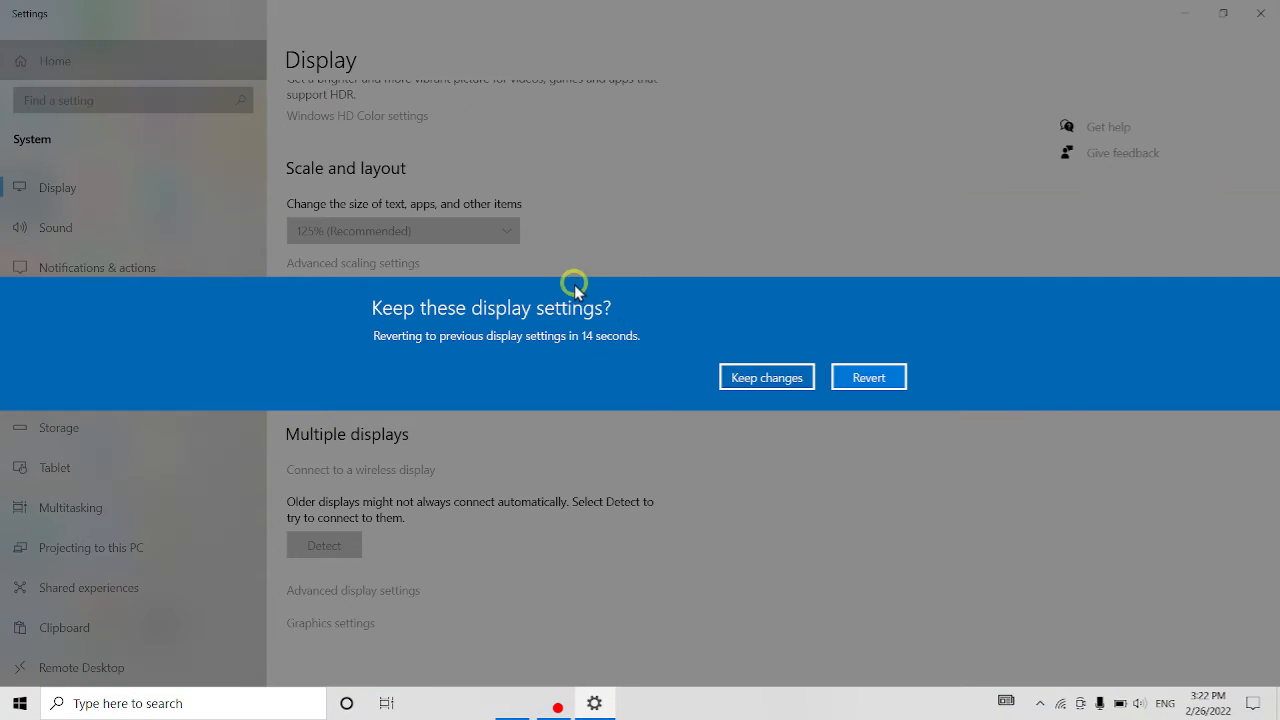
{"action": "left_click", "coordinate": [766, 376]}
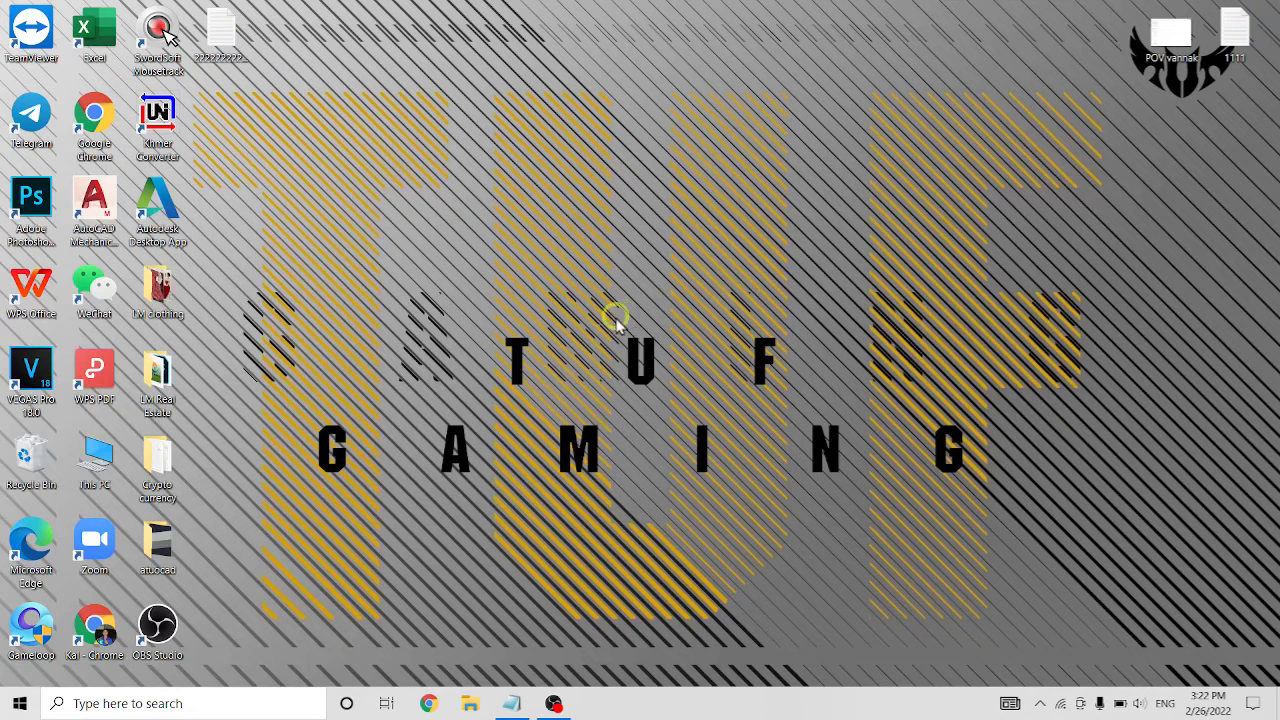
{"action": "right_click", "coordinate": [616, 322]}
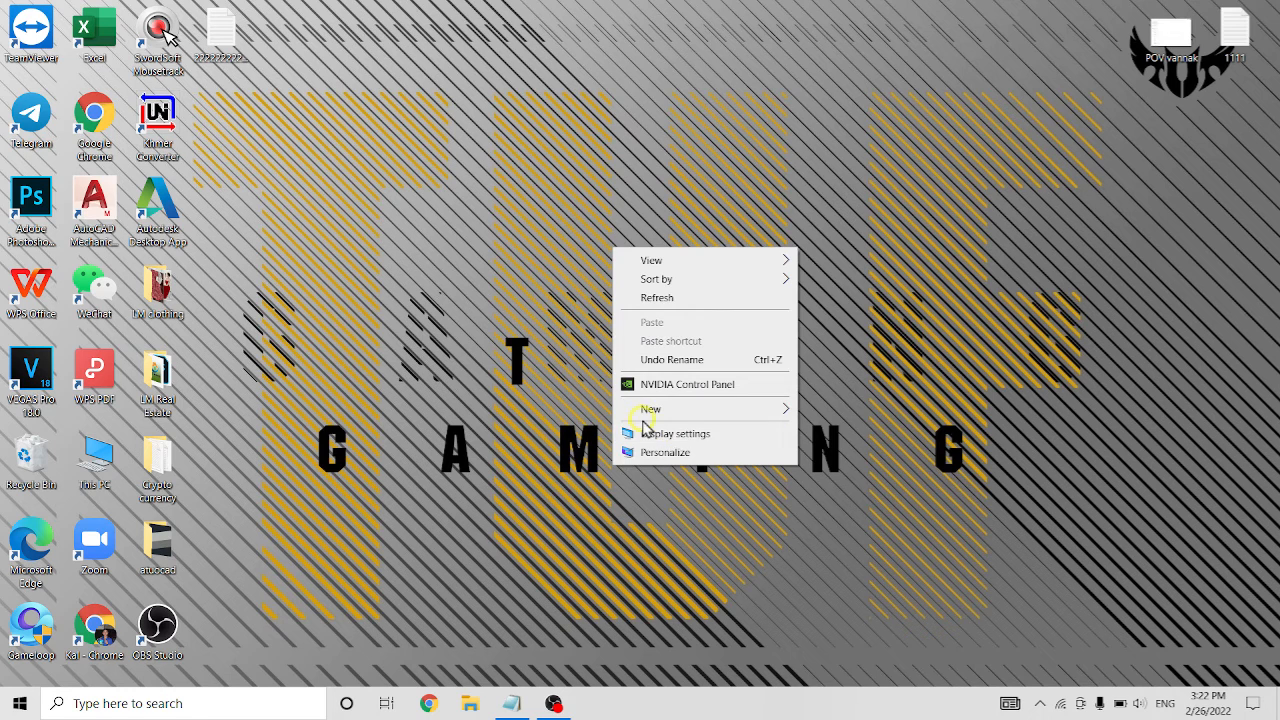
Search the taskbar for 'settings' and launch the Settings app home page
{"action": "left_click", "coordinate": [180, 704]}
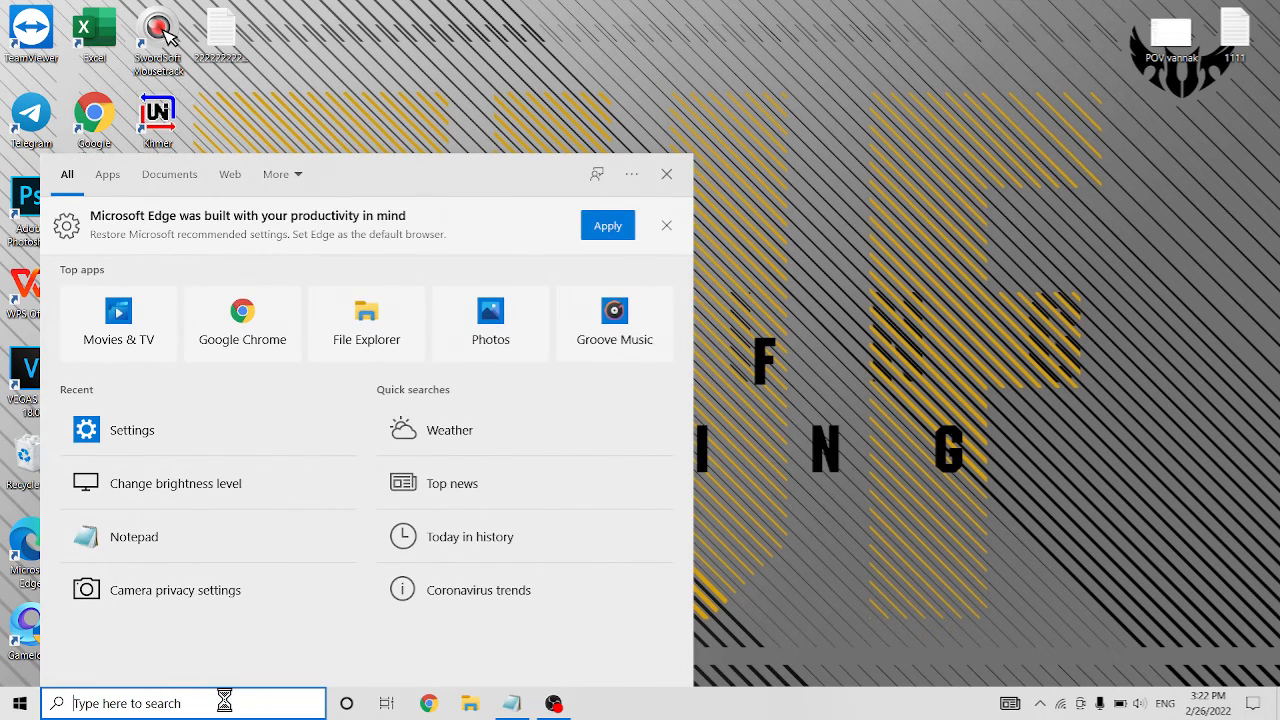
{"action": "type", "text": "settings"}
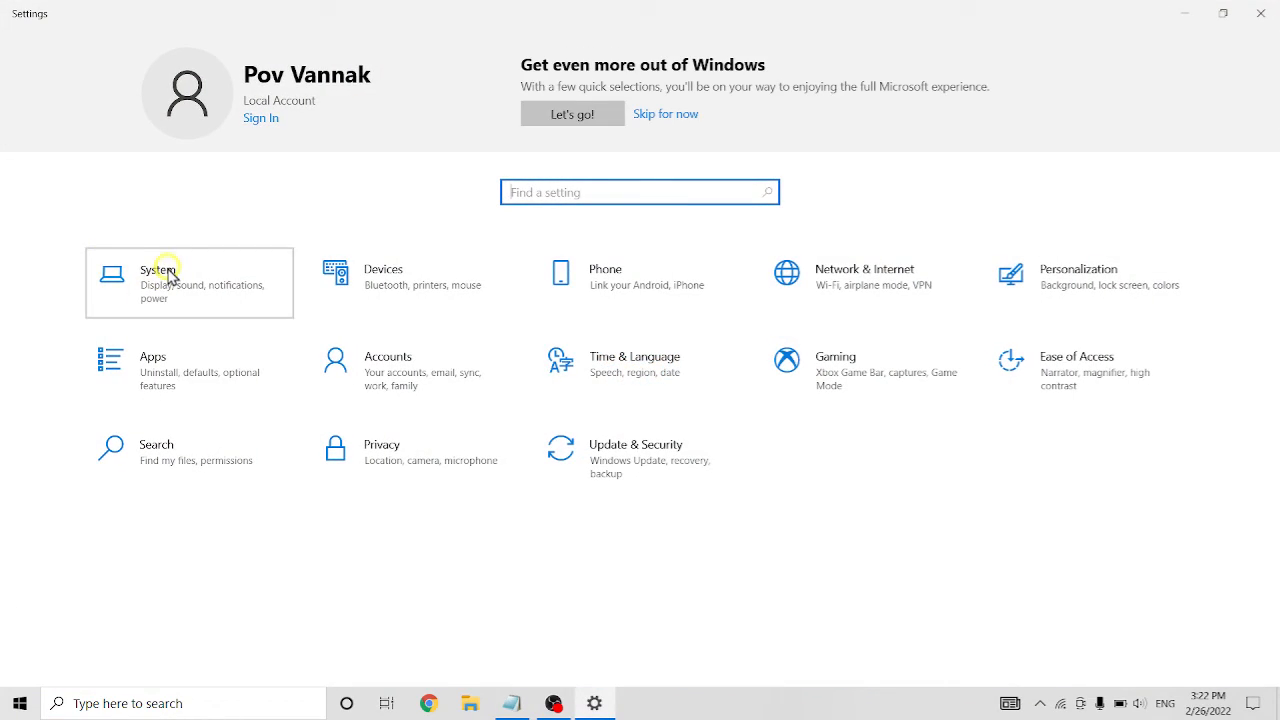
View the System Display page showing 1920 × 1080 (Recommended), Landscape orientation
{"action": "left_click", "coordinate": [156, 280]}
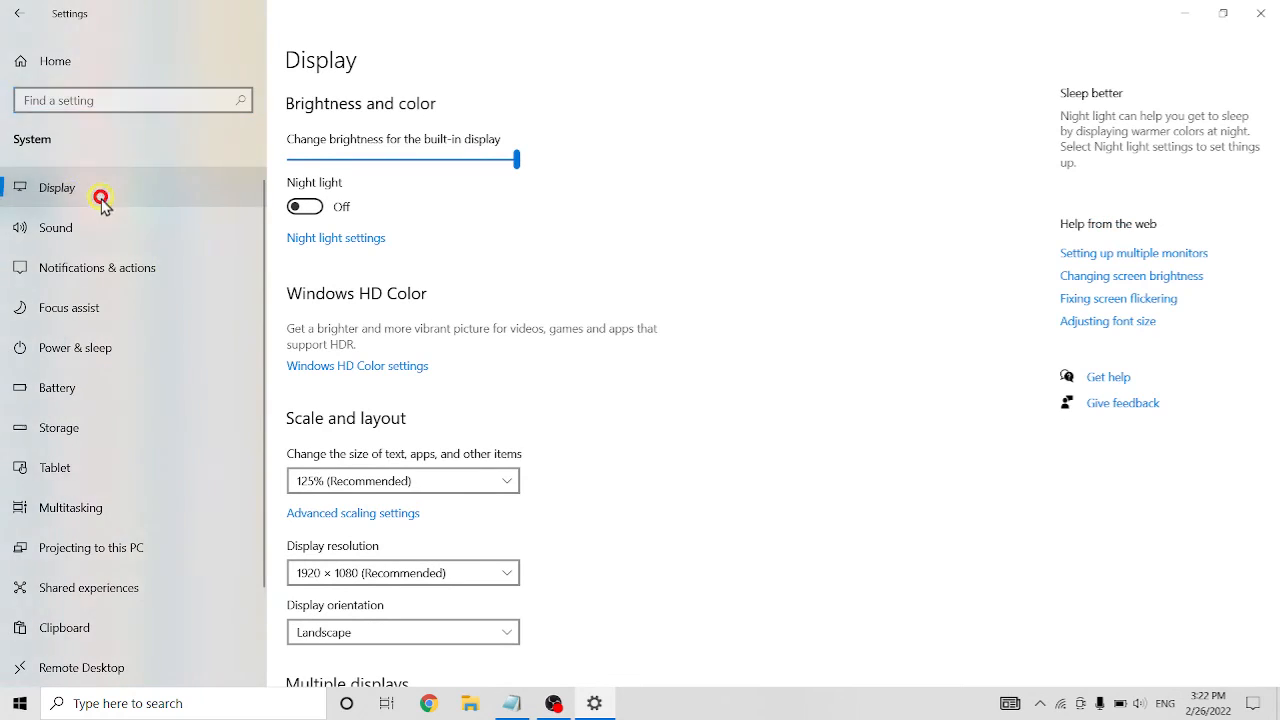
{"action": "scroll", "scroll_direction": "down", "scroll_amount": 3}
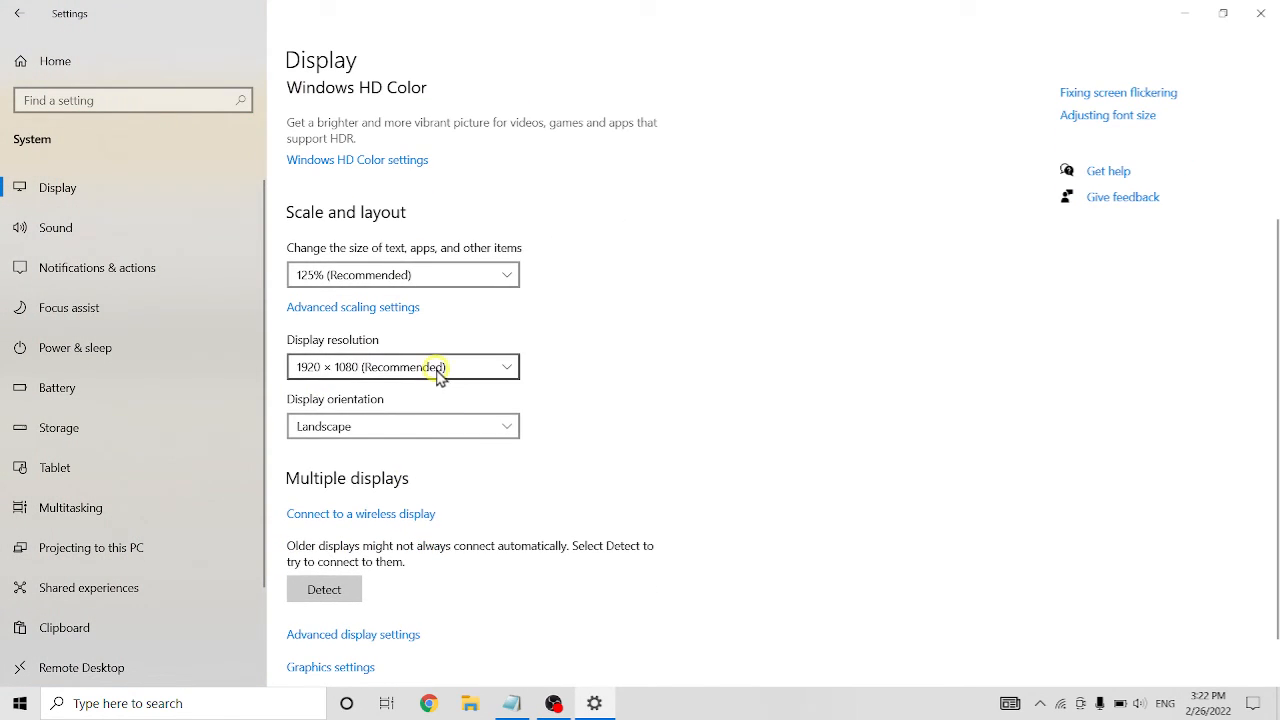
{"action": "mouse_move", "coordinate": [540, 372]}
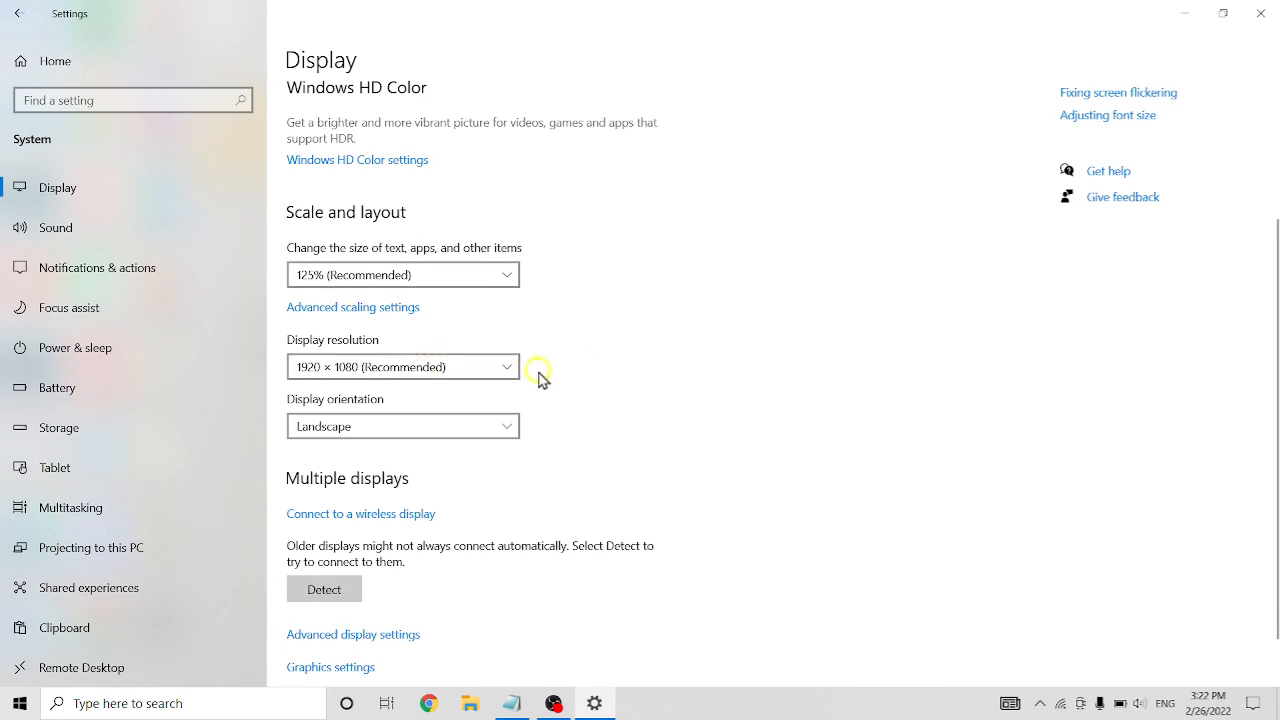
{"action": "mouse_move", "coordinate": [648, 378]}
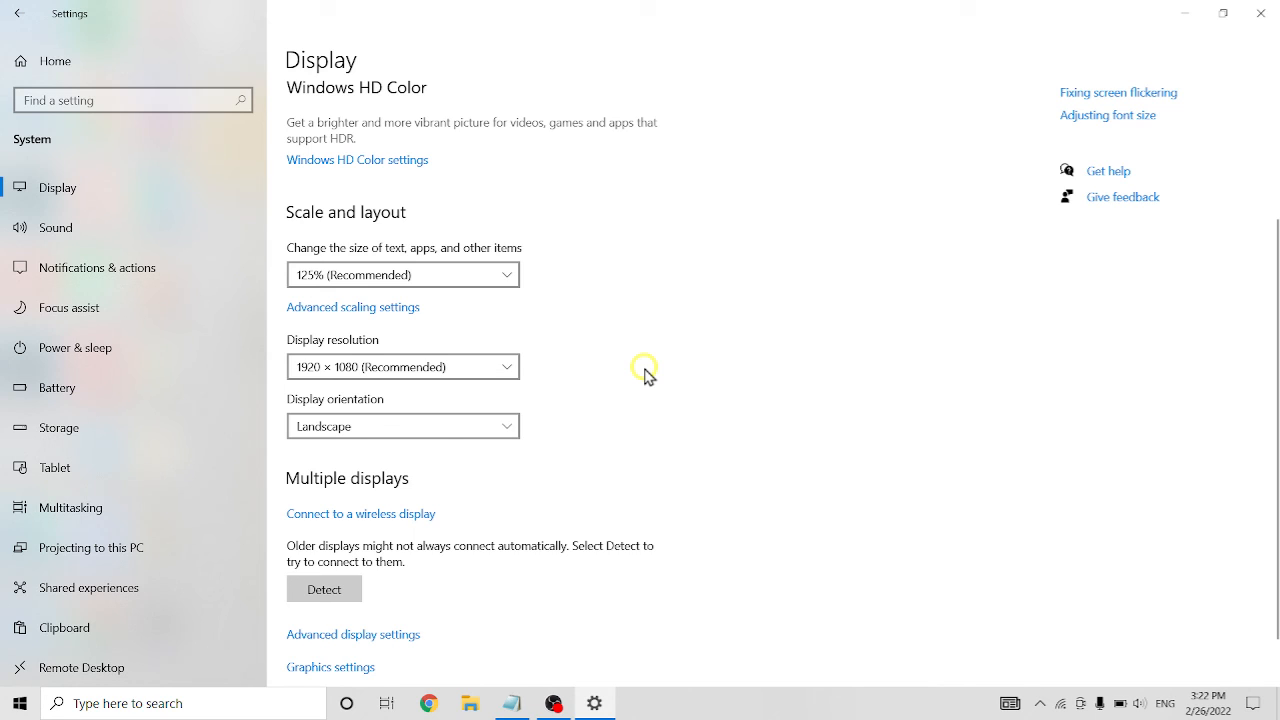